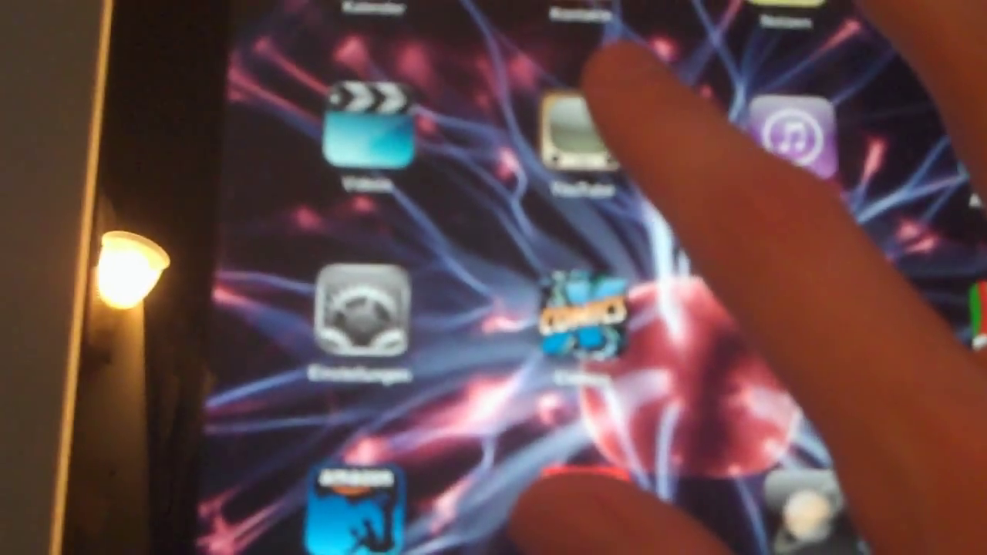
Step: Launch YouTube from the iPad home screen and start a video playing full screen
left_click(578, 139)
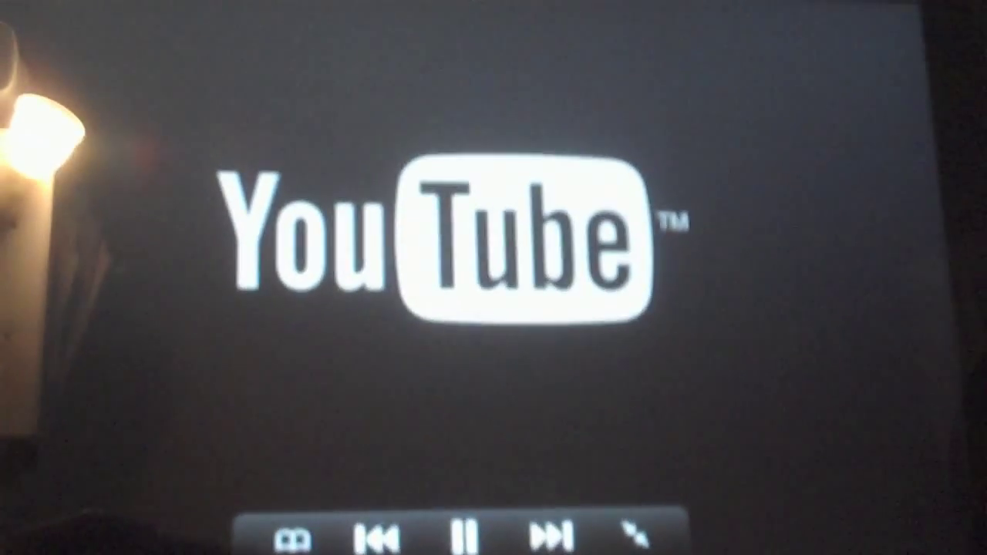